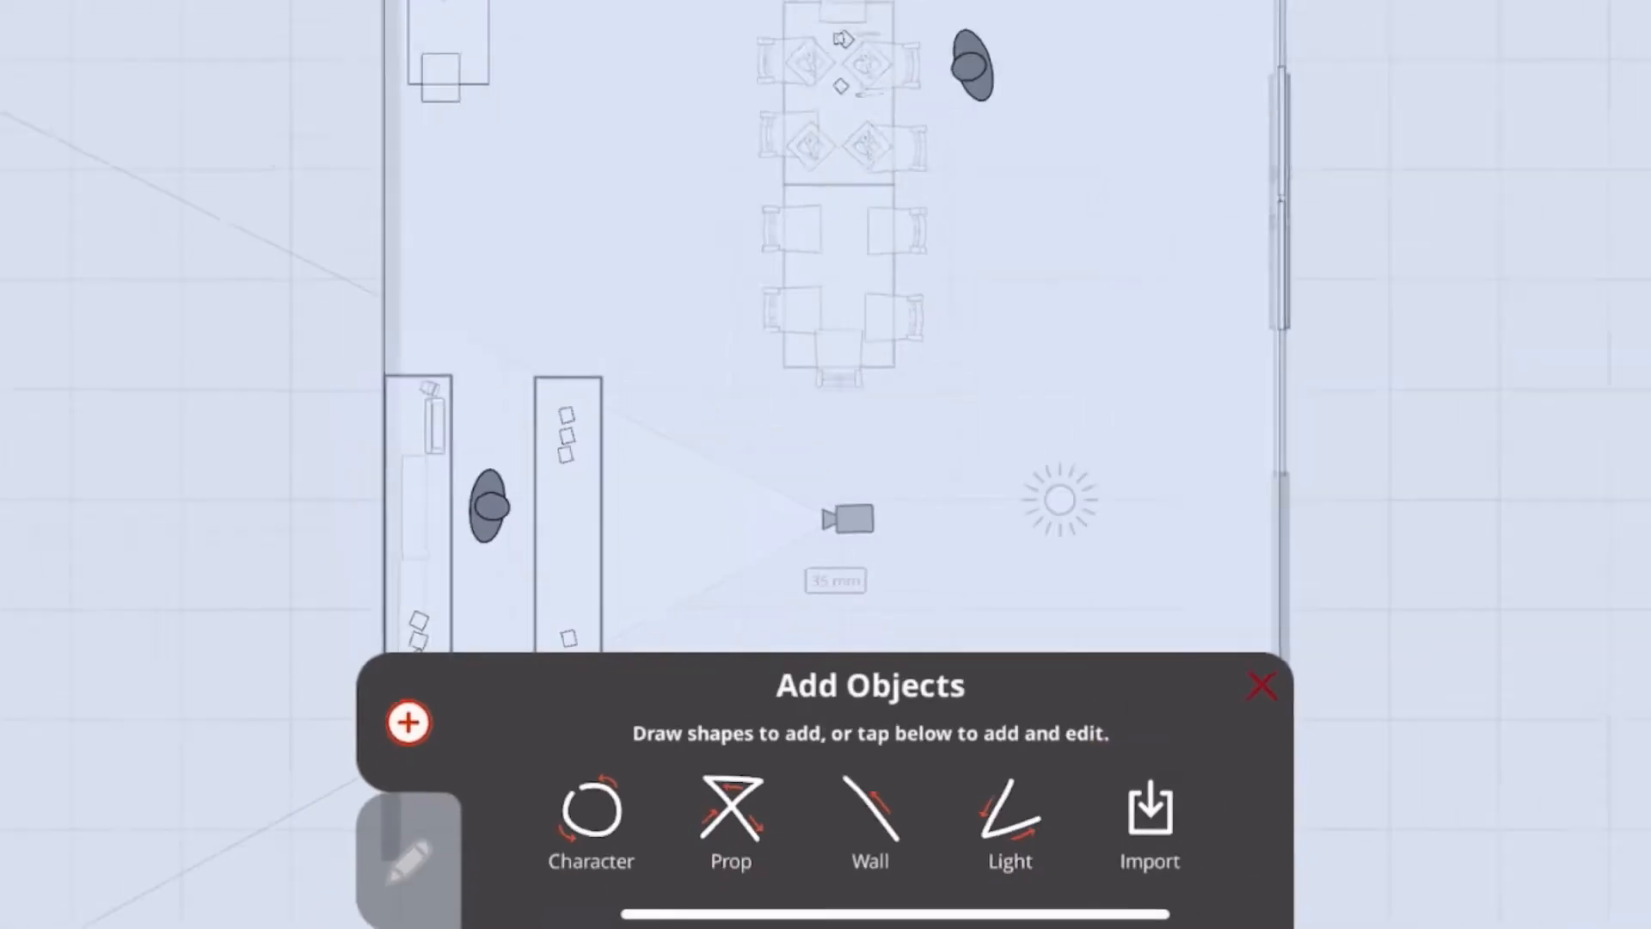
- Import a 3D prop (GLTF, GLB) from the Add Objects panel
click(1148, 826)
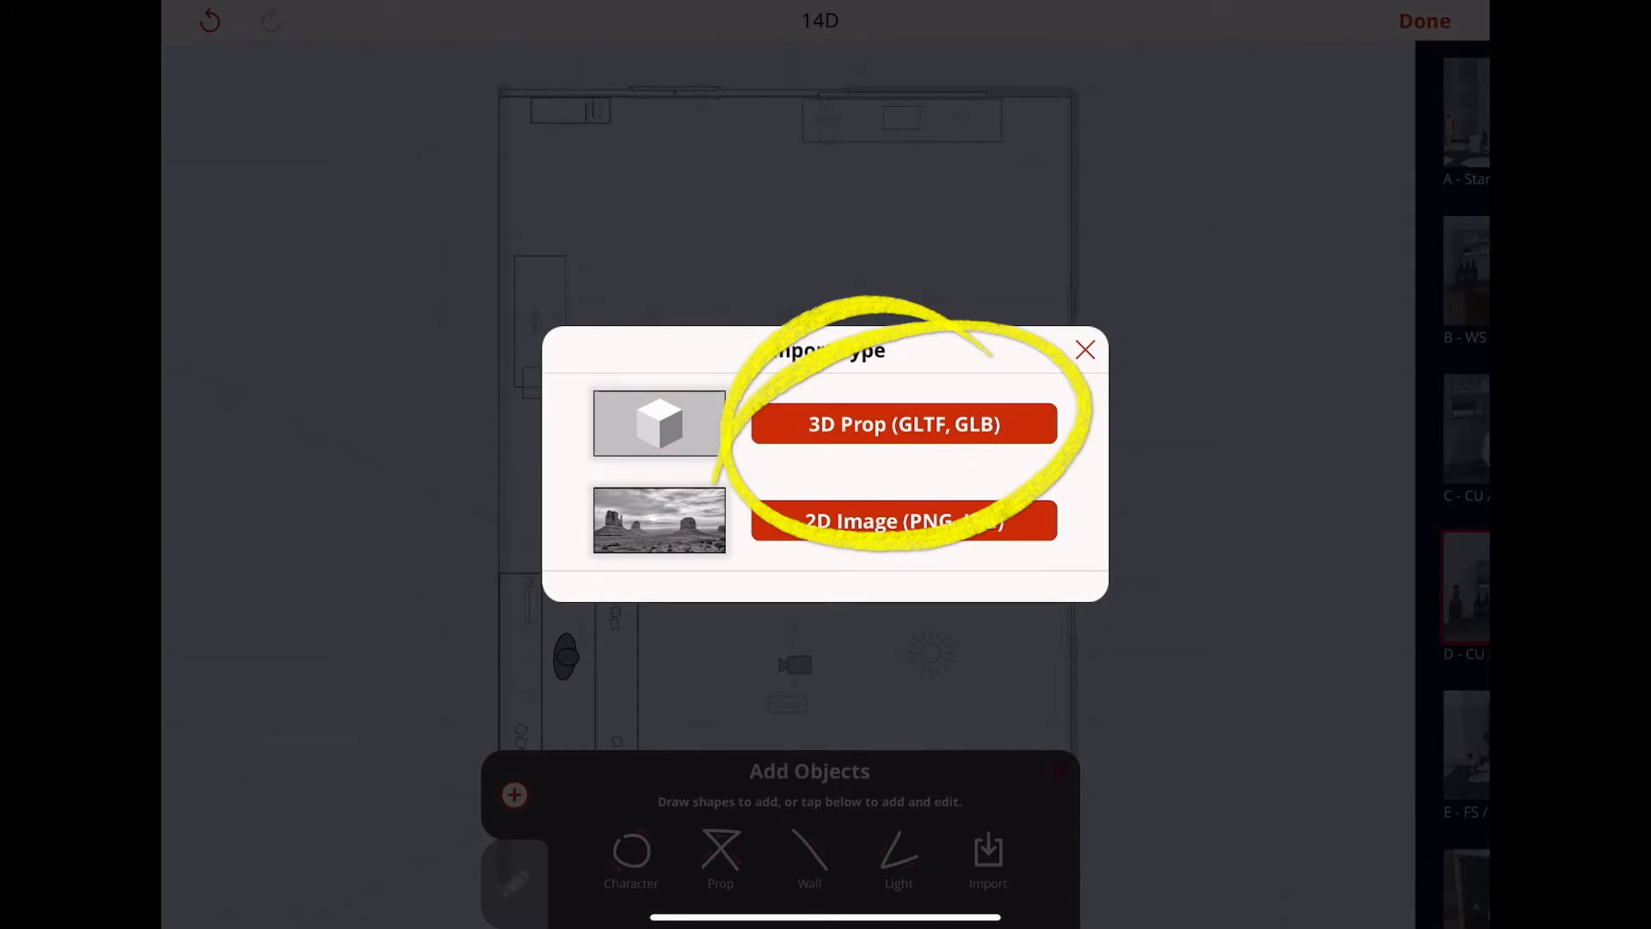
click(902, 424)
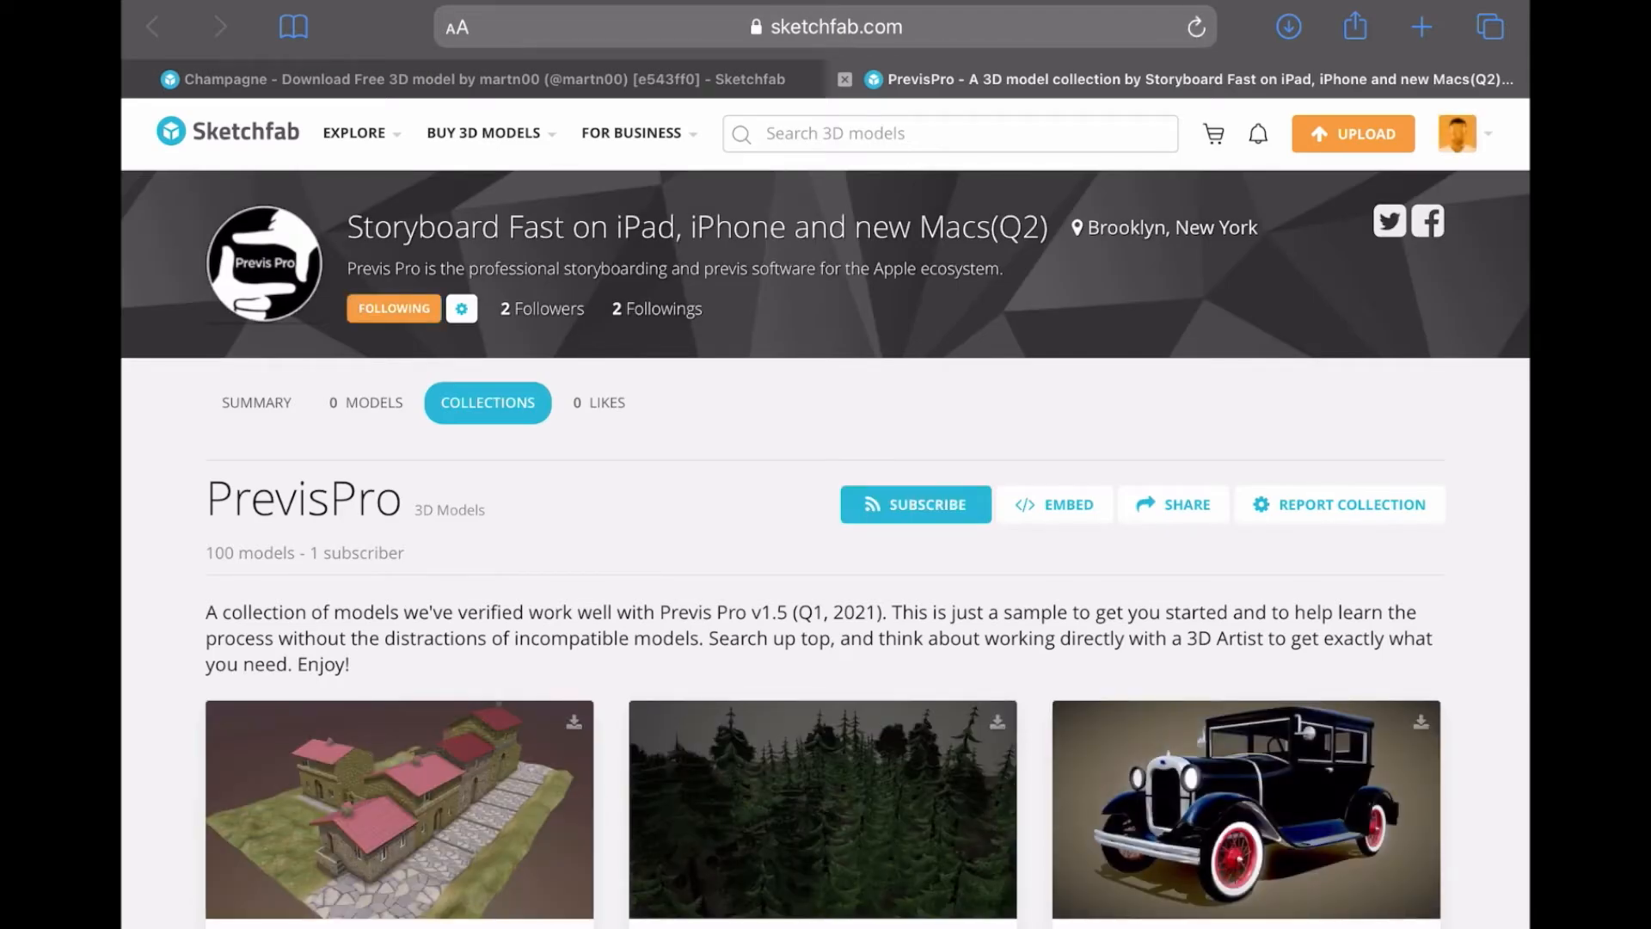
- Open the free Champagne bottle model by martn00 on Sketchfab
click(948, 132)
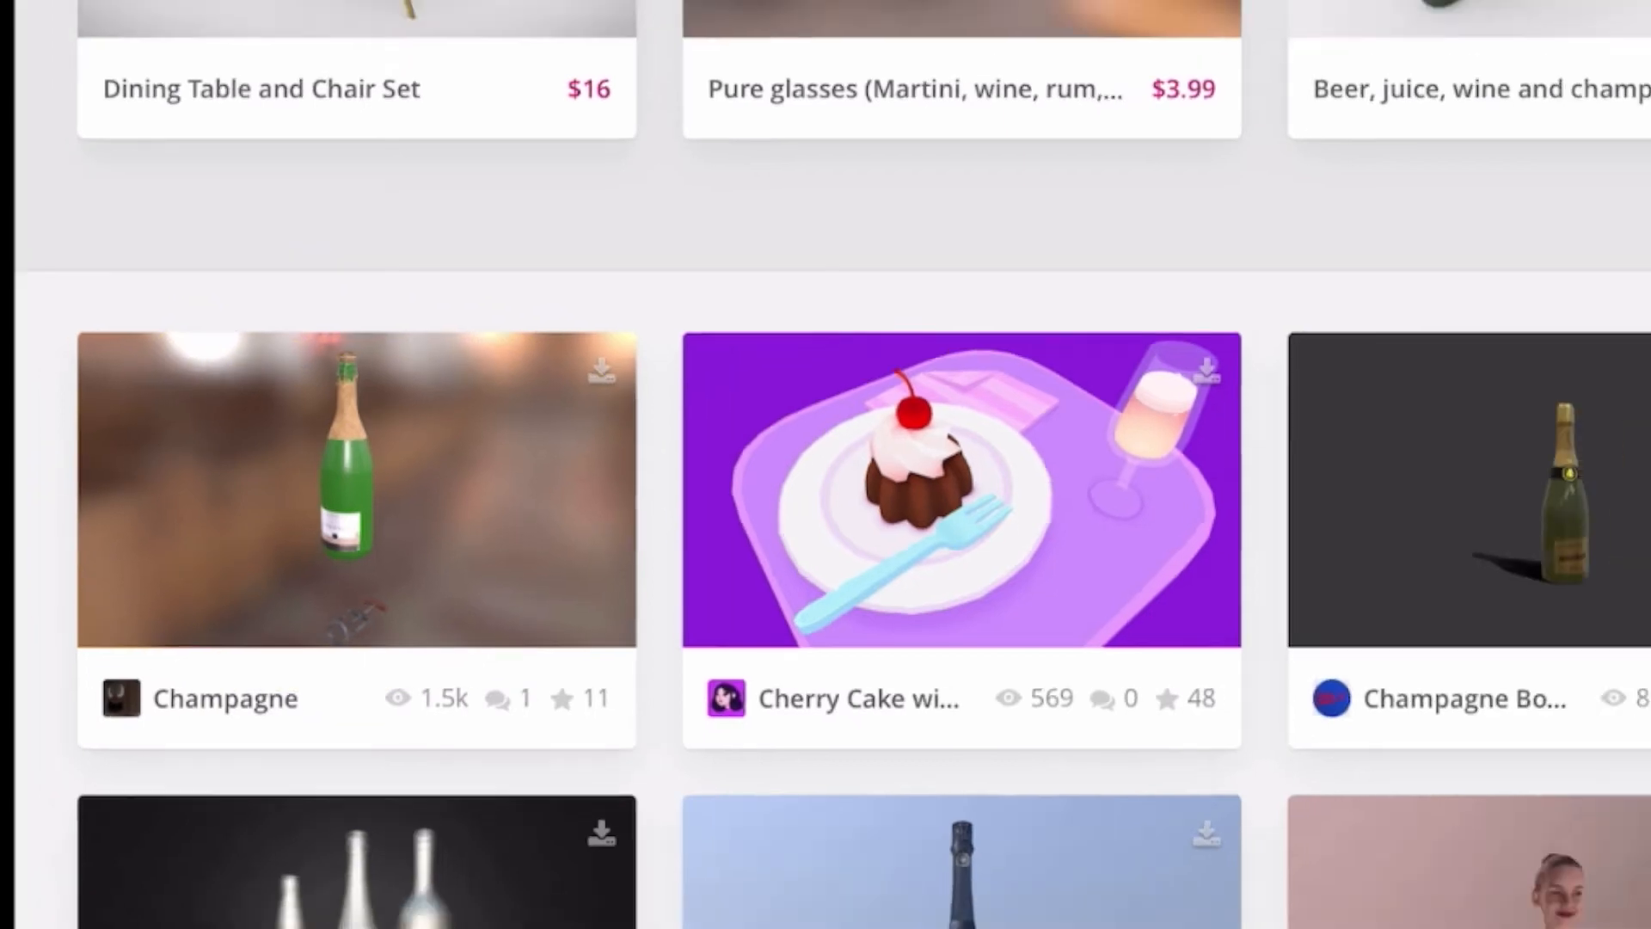
click(356, 489)
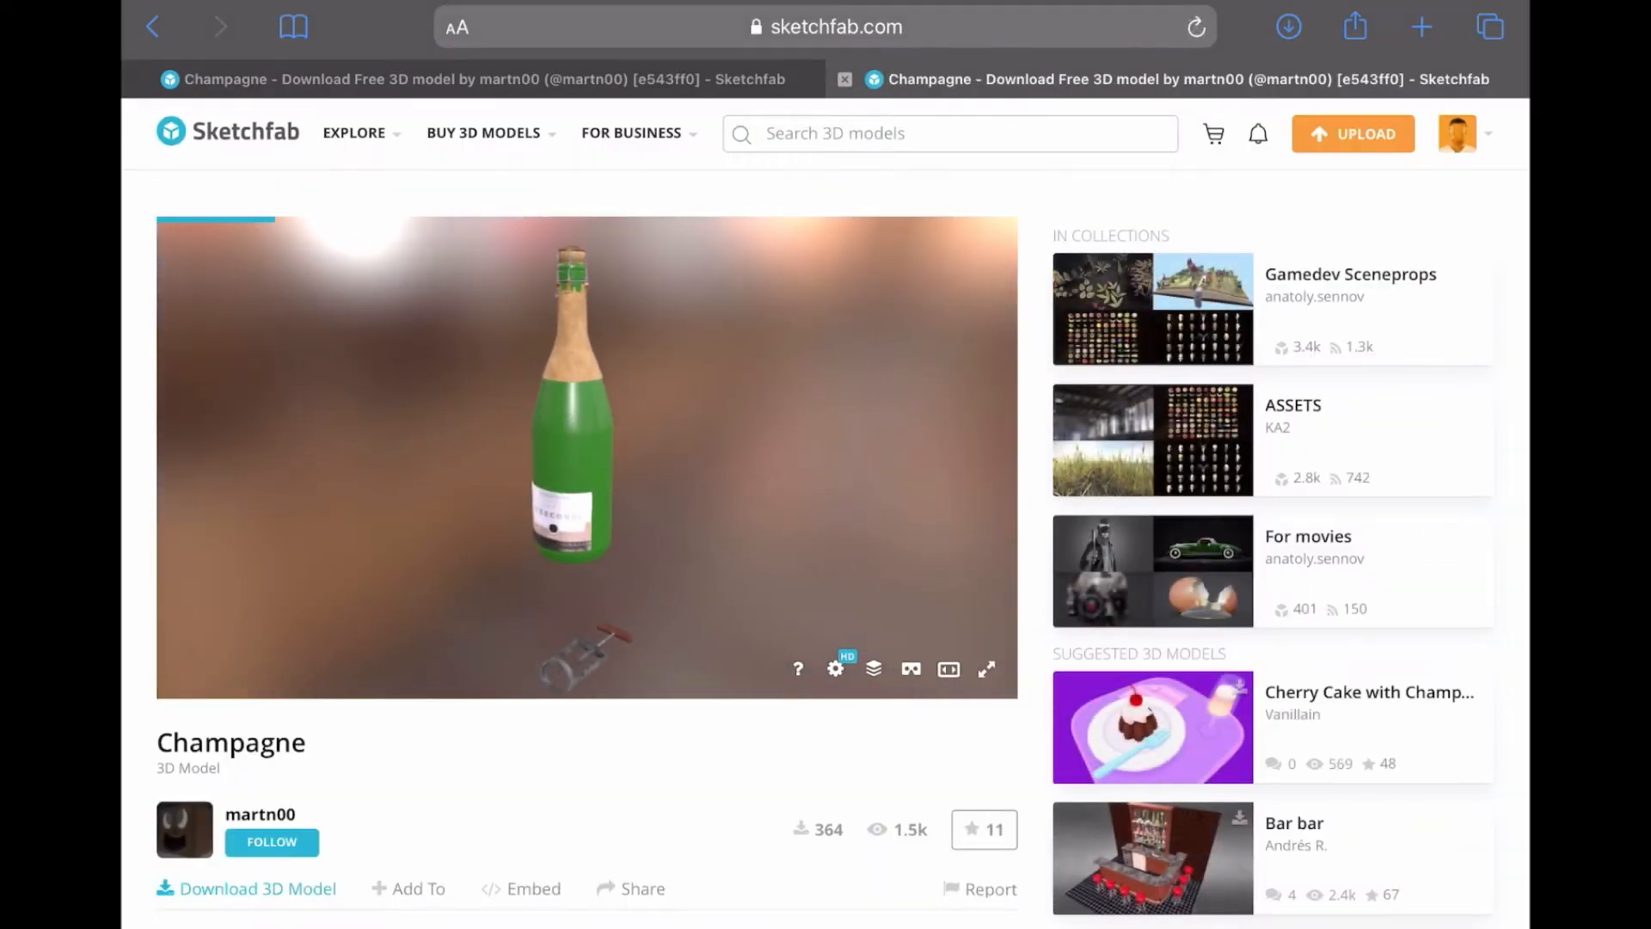
scroll(down, 3)
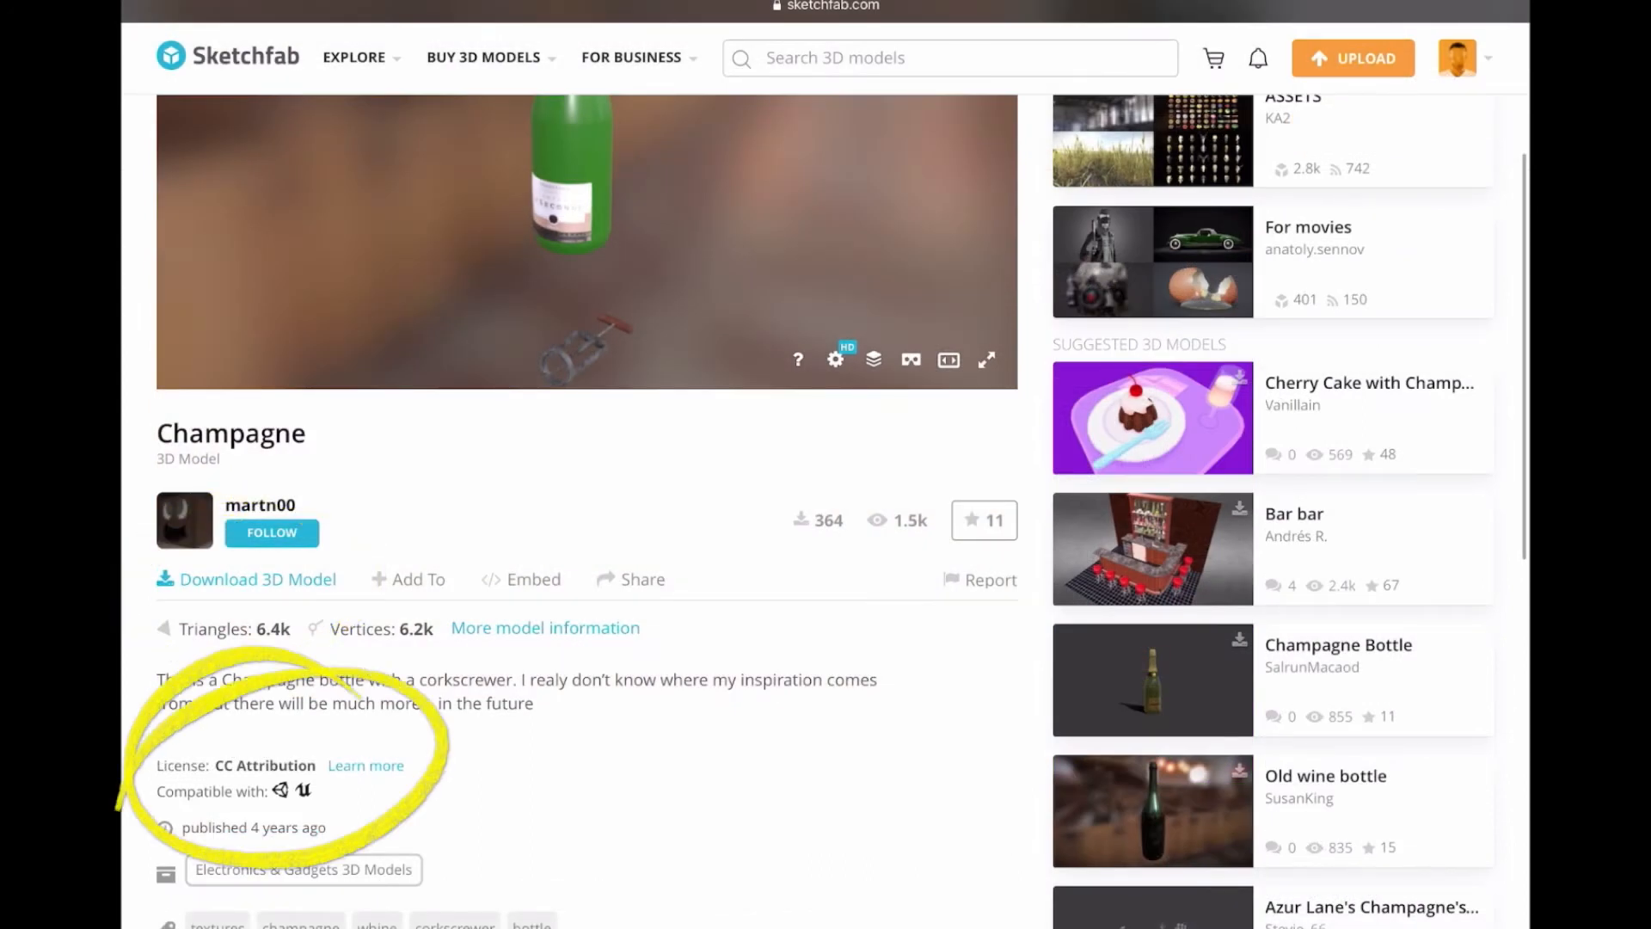
scroll(down, 3)
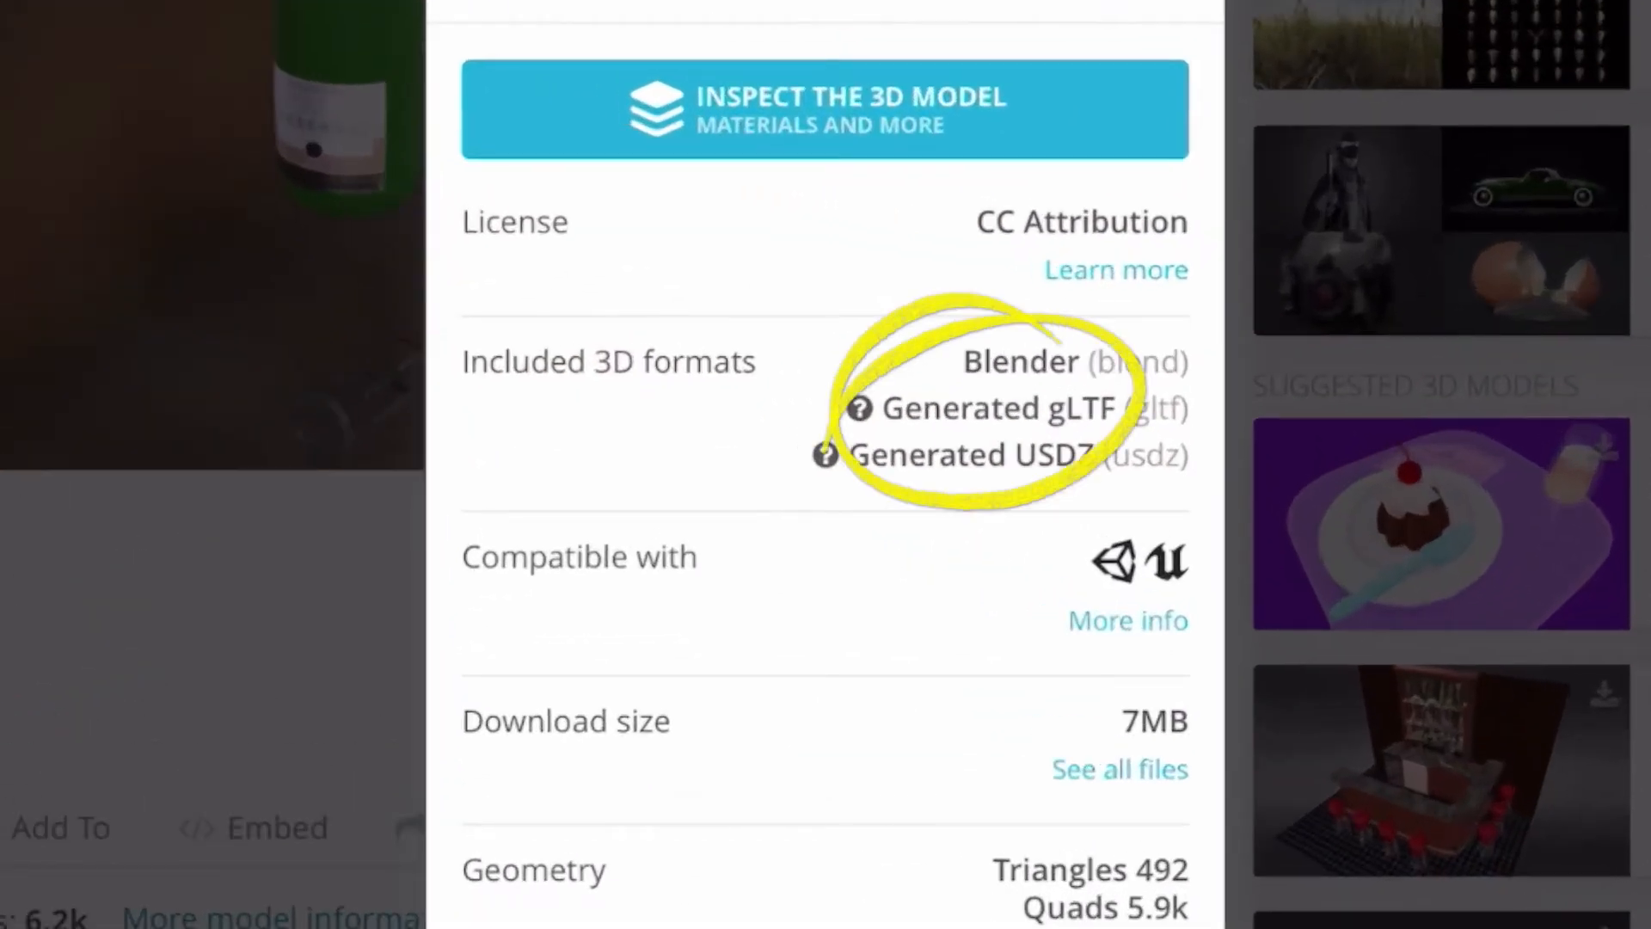
scroll(down, 3)
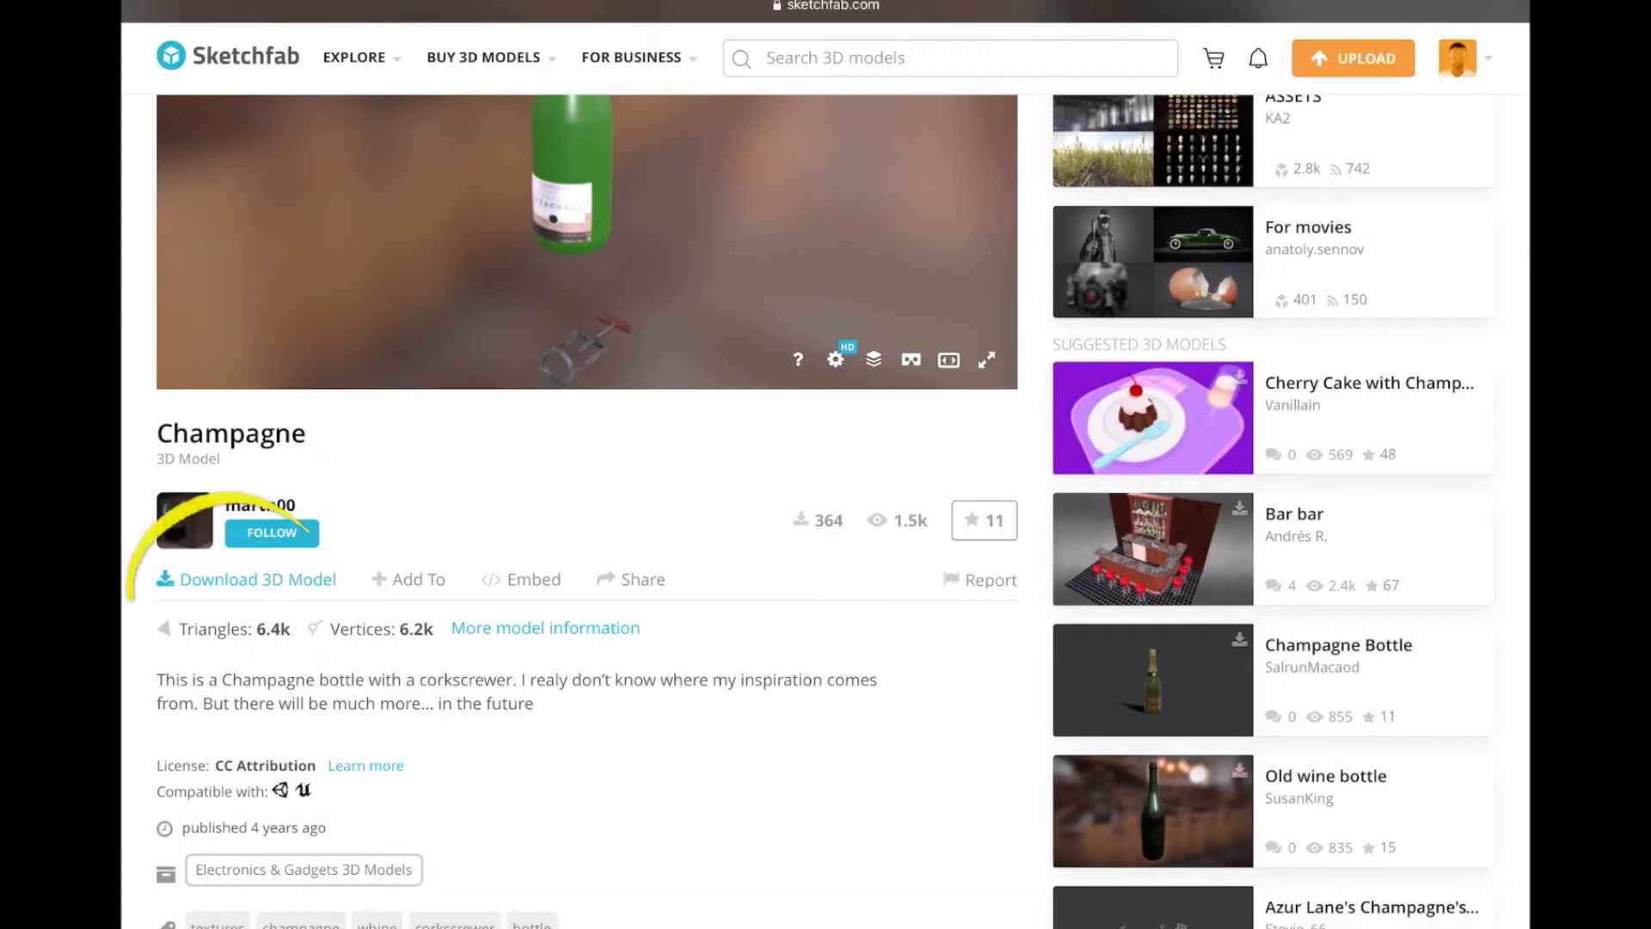
- Download the Champagne 3D model from its Sketchfab page
click(256, 579)
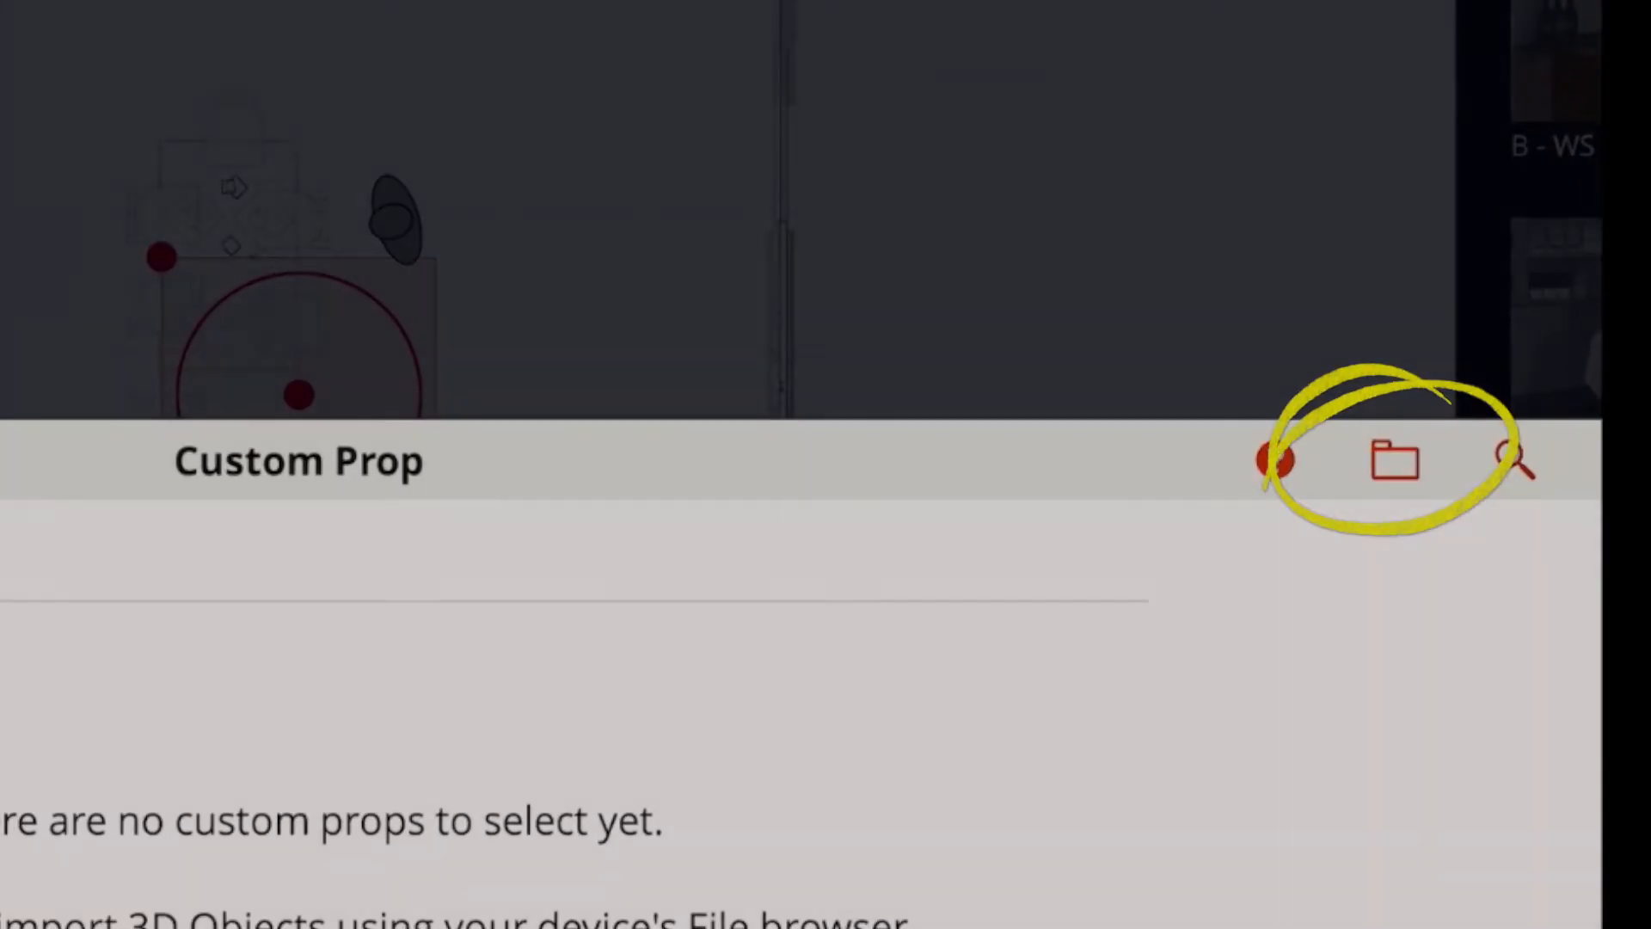
- Import the downloaded Champagne glTF file from device files as a custom prop
click(1394, 461)
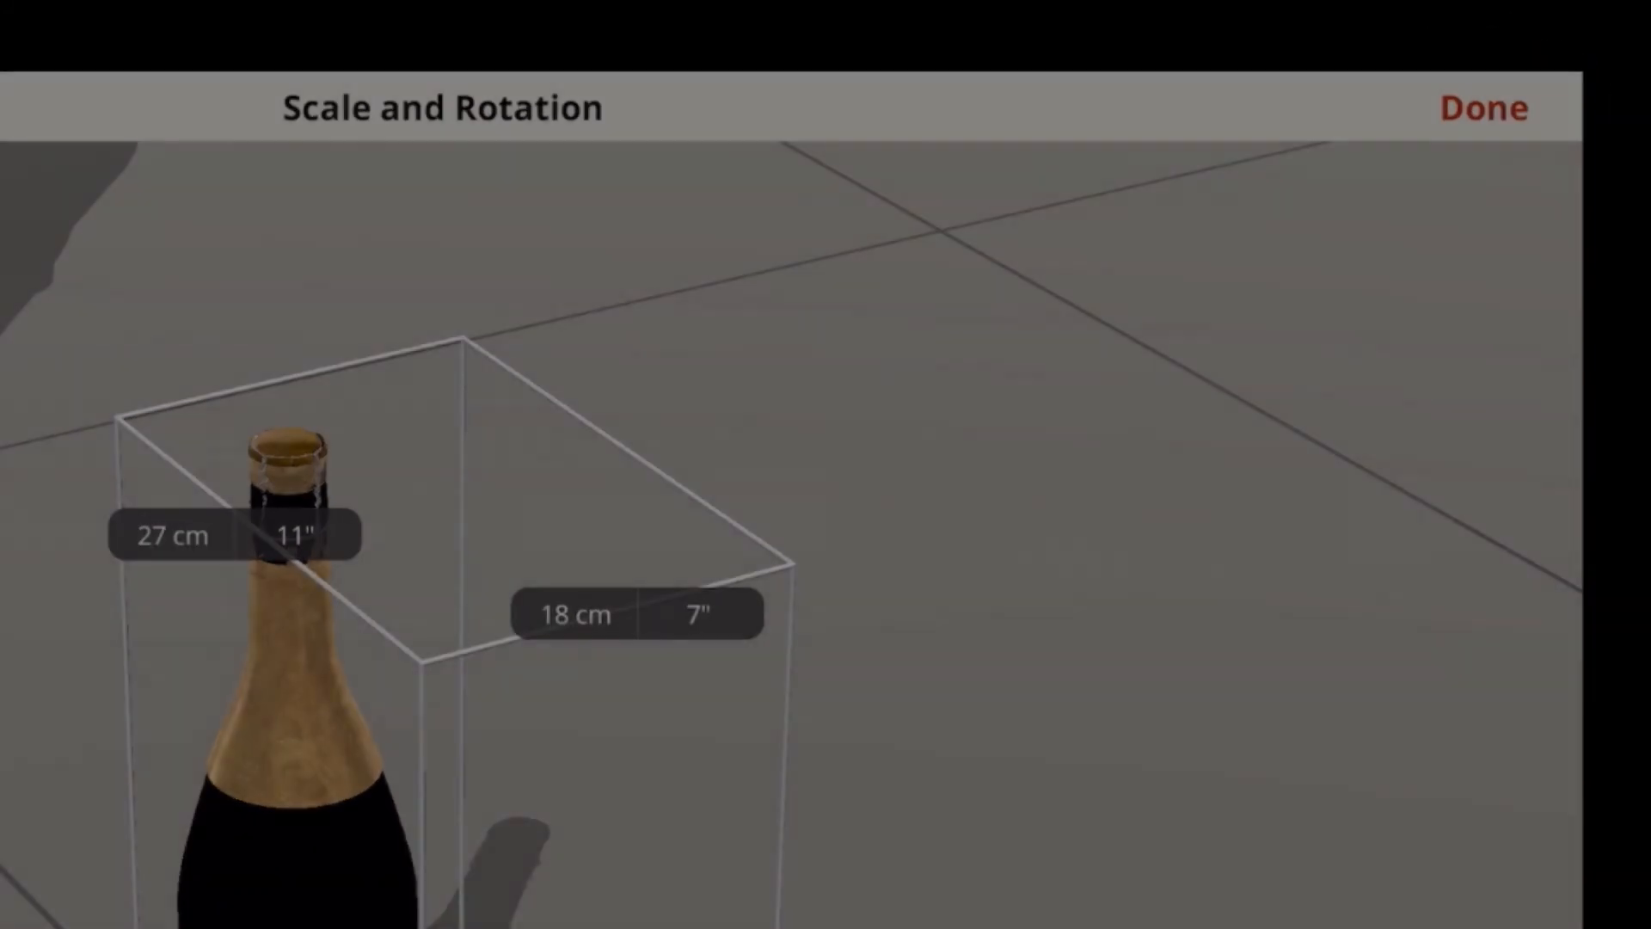
- Confirm the bottle at 27 cm tall by 18 cm wide with Done
click(1484, 107)
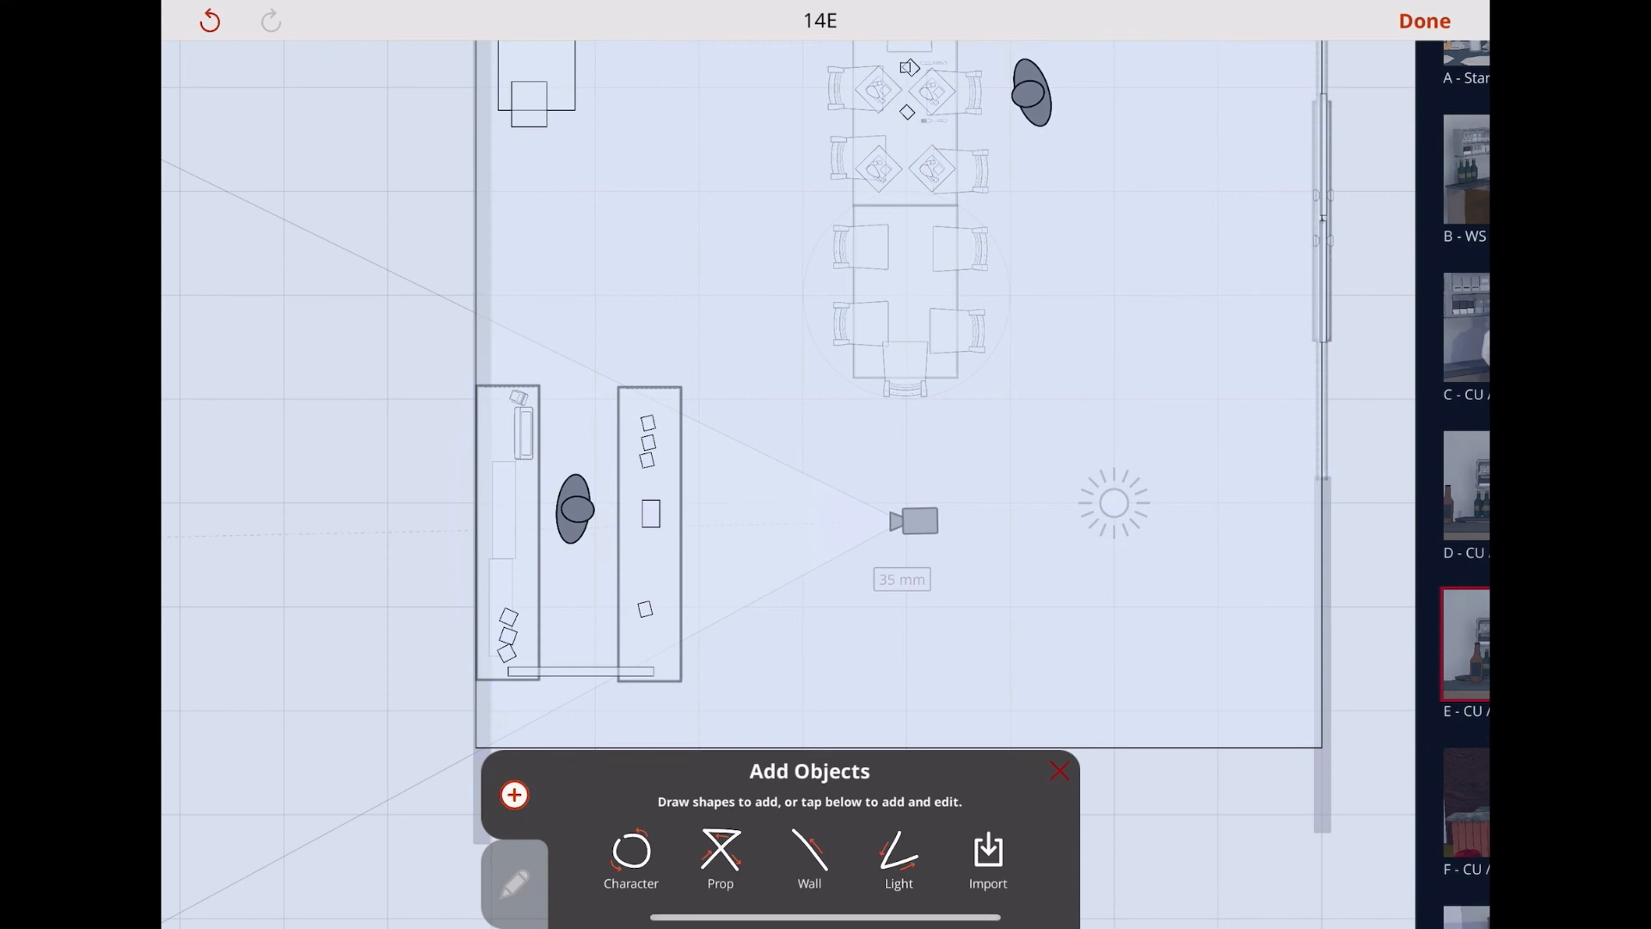
- Add a Prop to shot 14E to open the Prop Shape picker
click(719, 859)
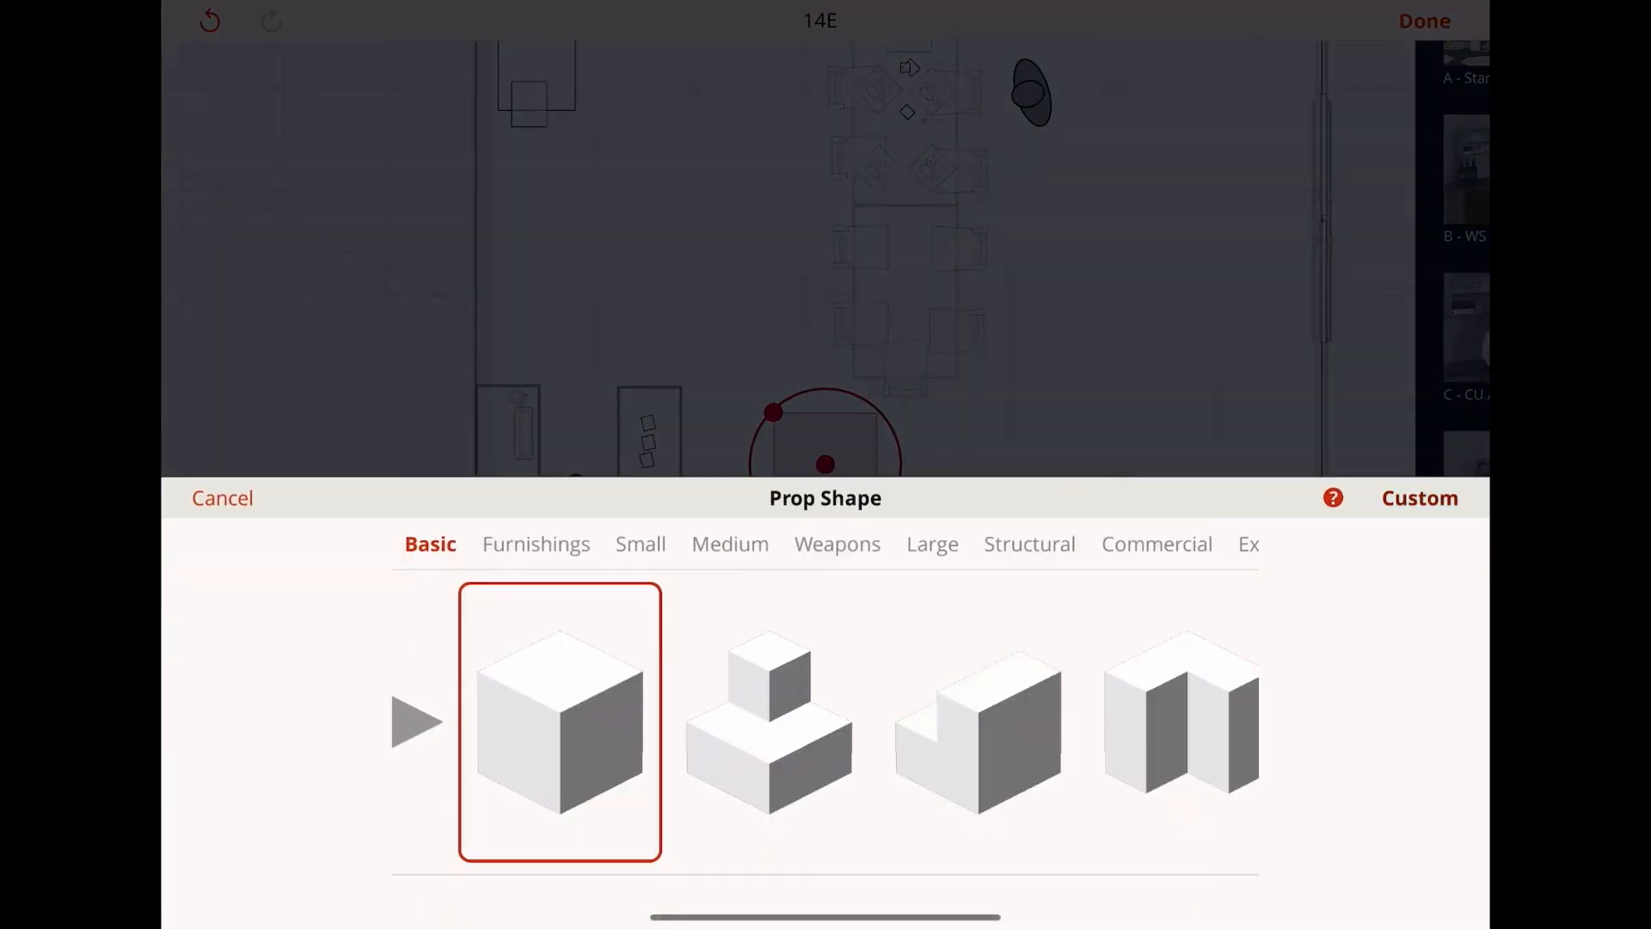